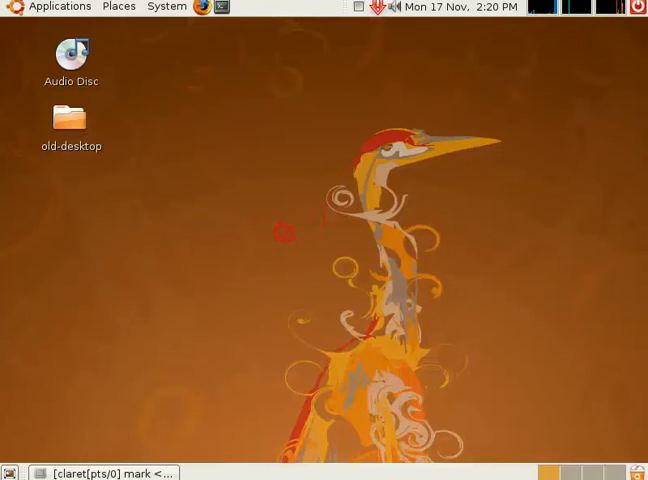
Step: Launch Fiji from the Ubuntu desktop's top bar
click(58, 7)
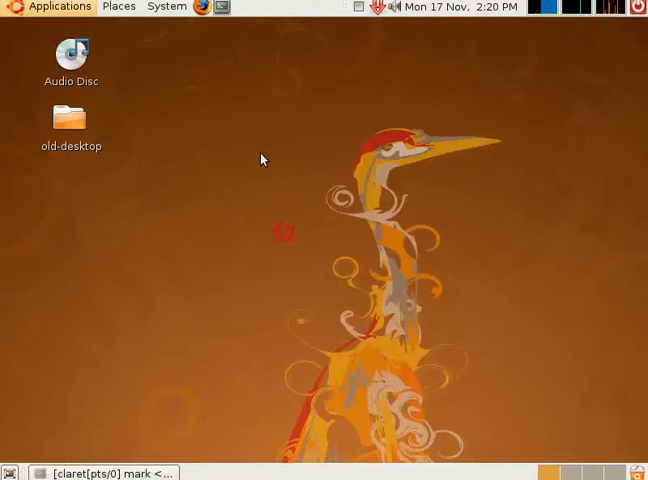
mouse_move(190, 137)
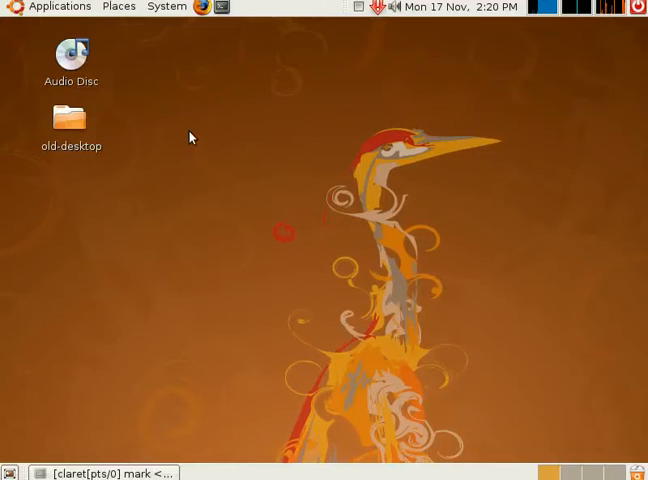
mouse_move(173, 132)
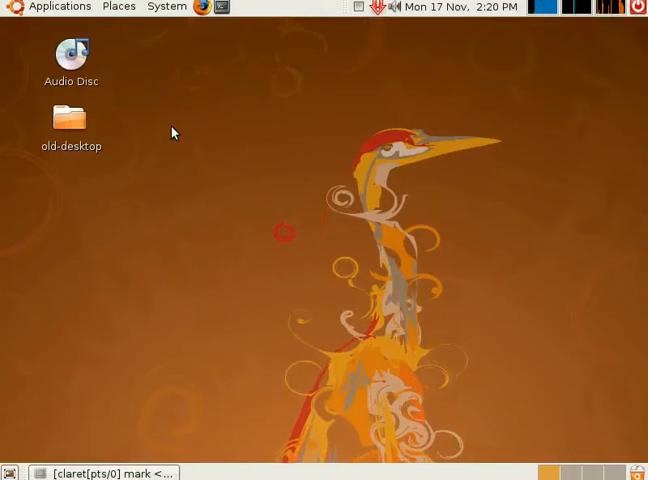
mouse_move(163, 138)
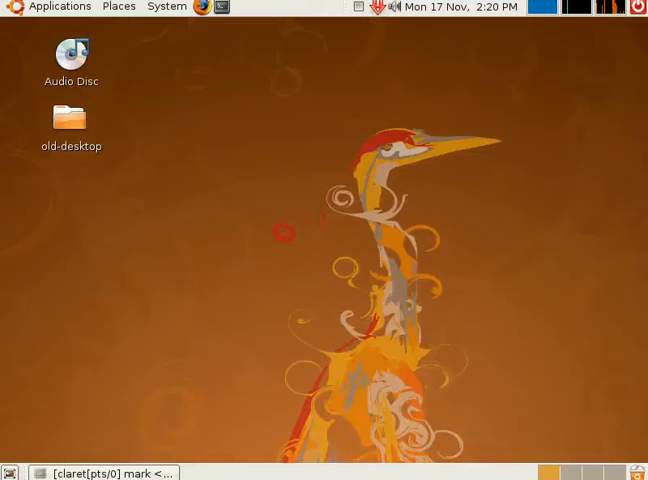
mouse_move(152, 58)
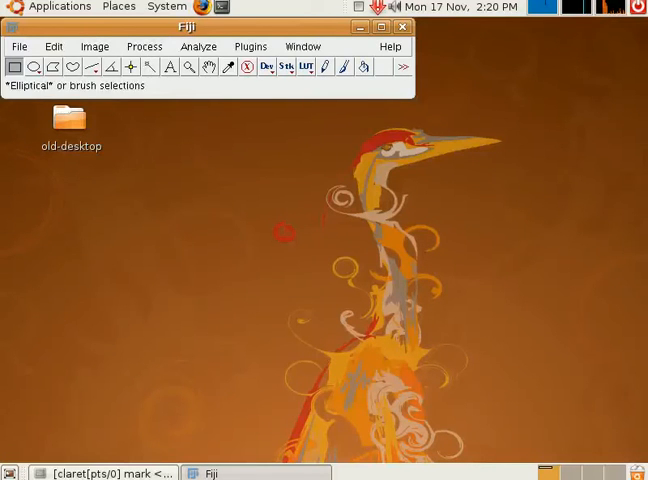
Step: Open the neuron stack c061AG-cropped.tif through File > Open
click(19, 46)
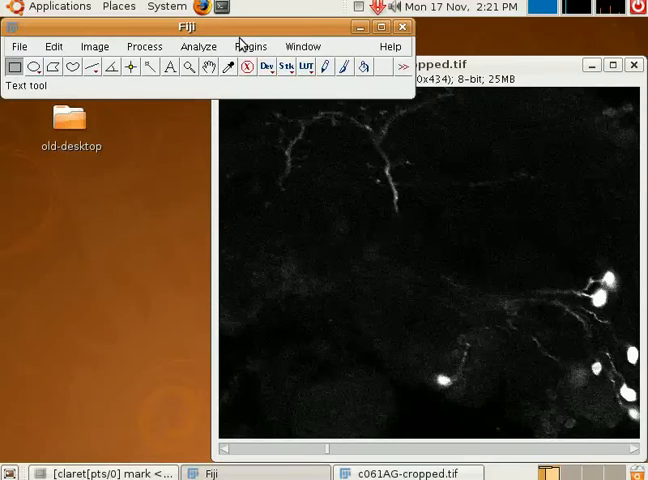
Step: Run Simple Neurite Tracer on c061AG-cropped.tif, found by searching 'tracer'
click(250, 46)
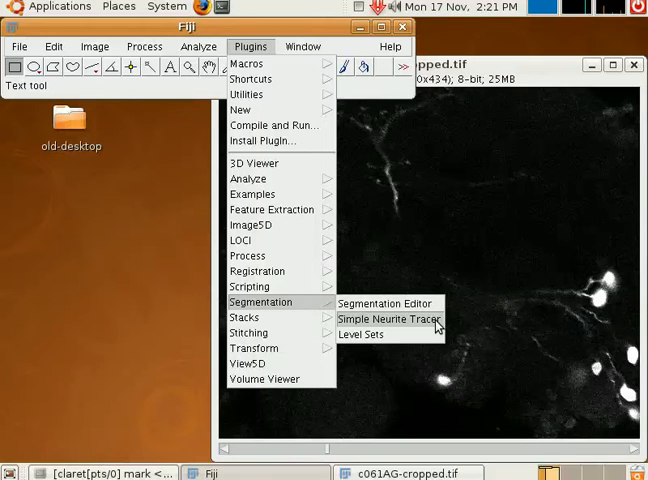
click(384, 318)
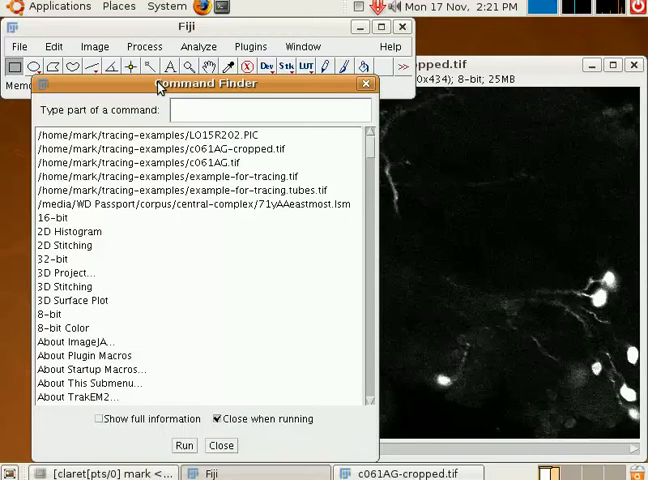
text(tracer)
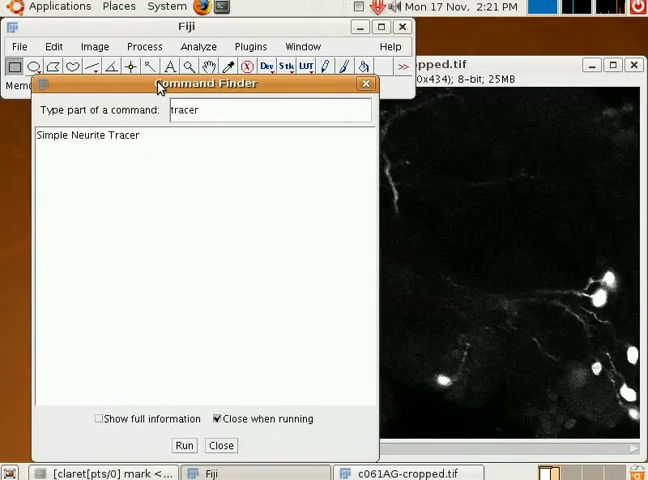
click(184, 445)
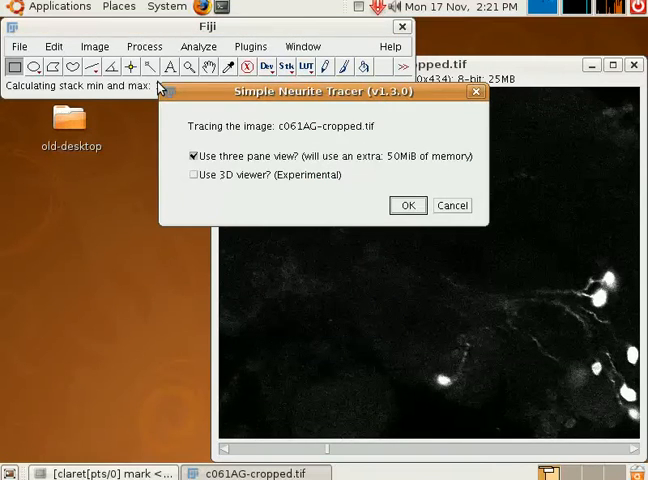
Step: Move the tracer start-up dialog lower and untick 'Use three pane view?'
drag(318, 92, 308, 115)
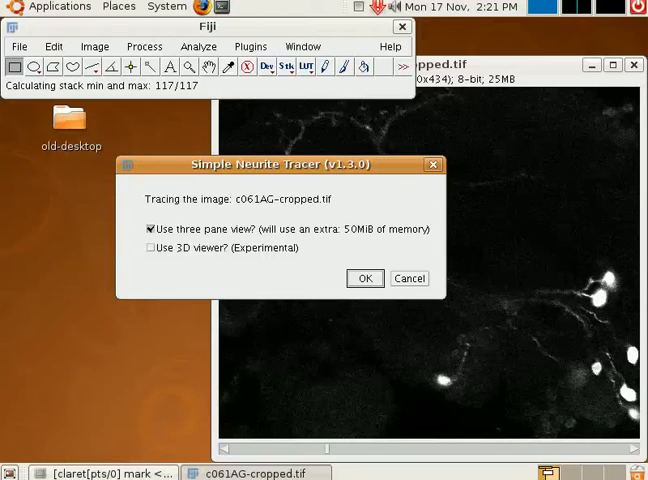
mouse_move(193, 170)
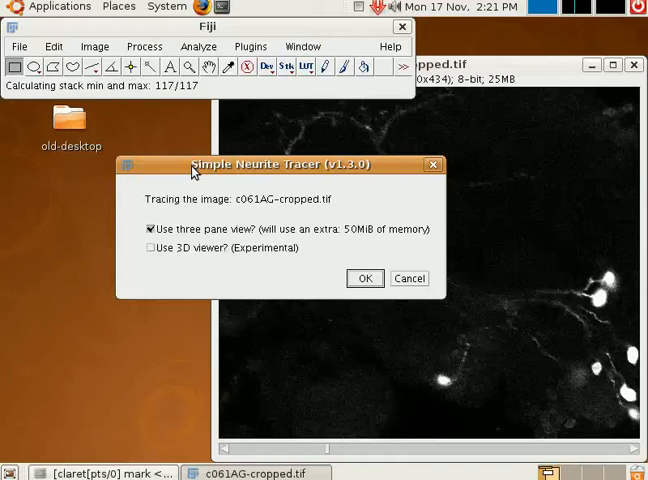
mouse_move(191, 217)
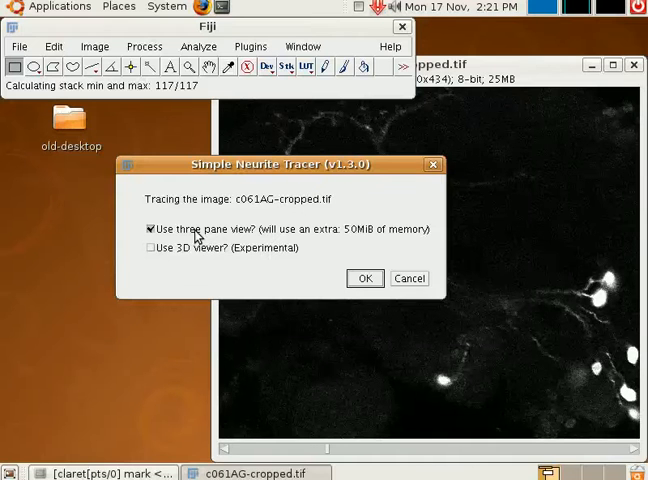
click(365, 278)
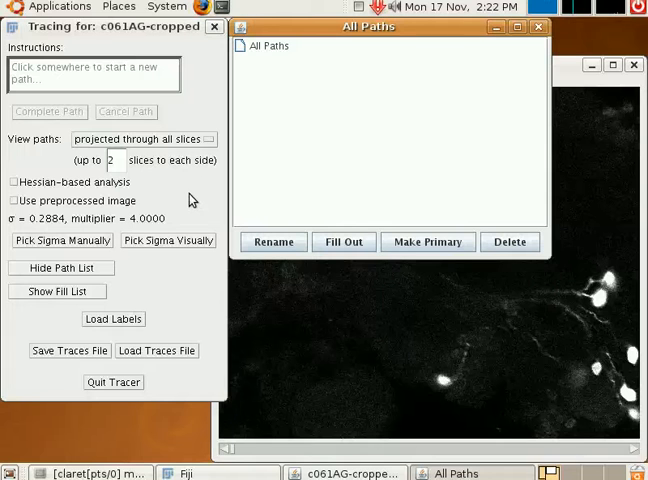
mouse_move(220, 350)
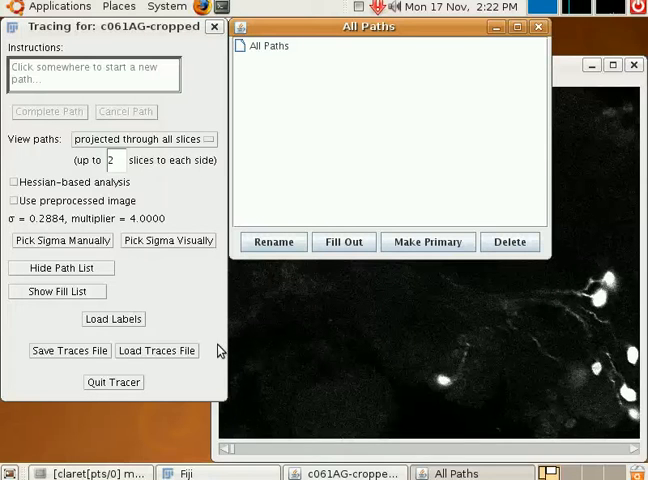
mouse_move(528, 177)
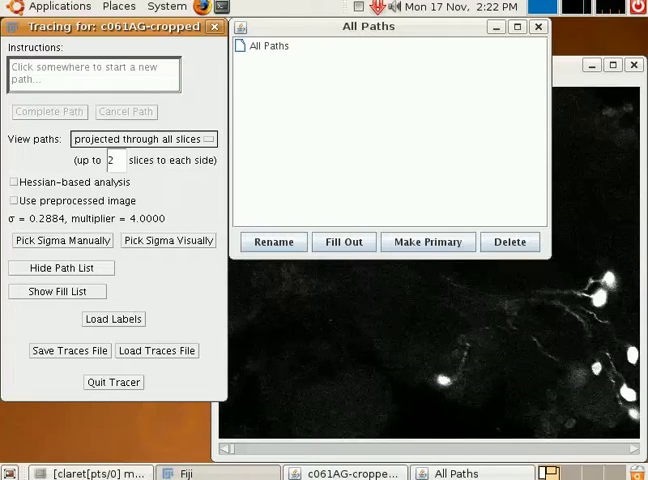
mouse_move(167, 110)
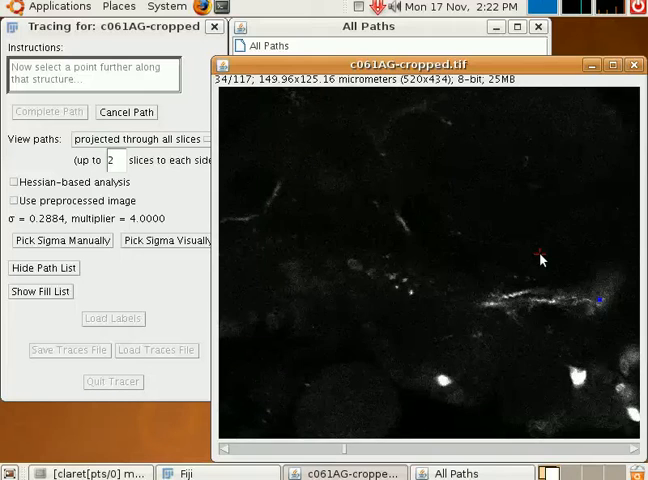
Step: Scroll the stack and keep the traced segment along the bright right-hand neurite
scroll(down, 3)
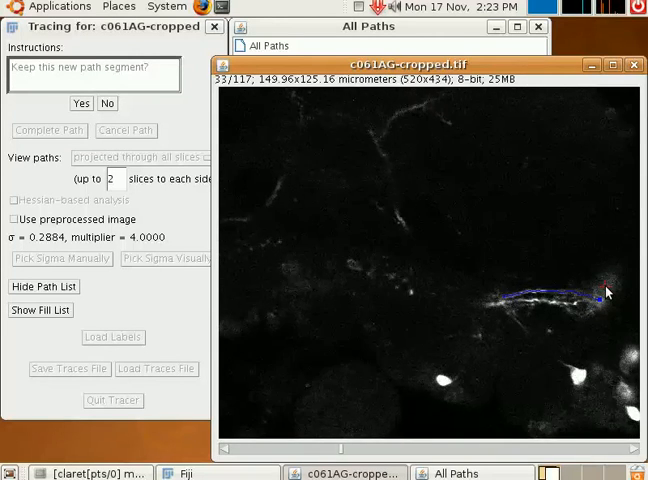
scroll(down, 3)
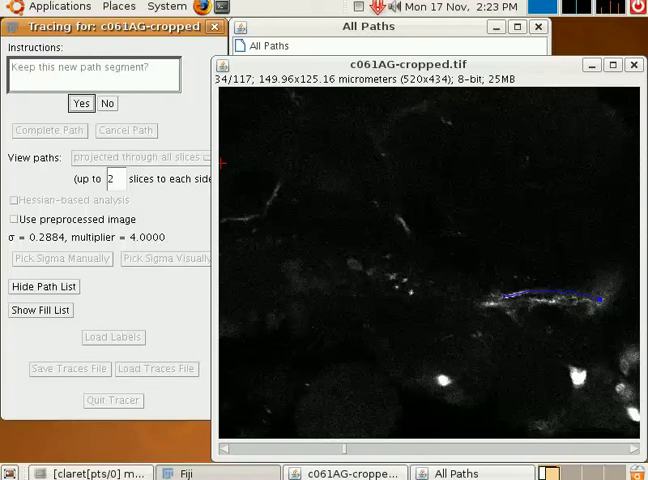
click(81, 103)
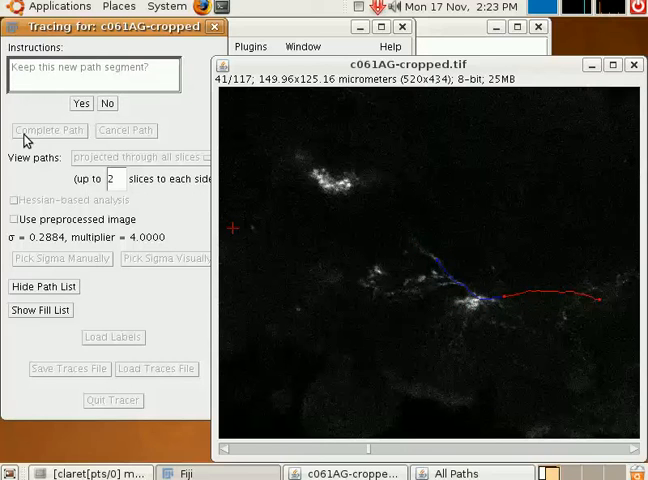
click(81, 103)
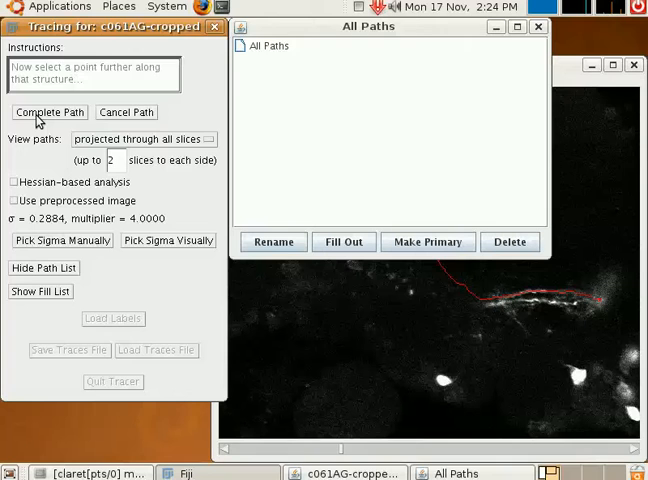
Step: Complete the first path and scroll through slices to check the magenta trace
click(49, 112)
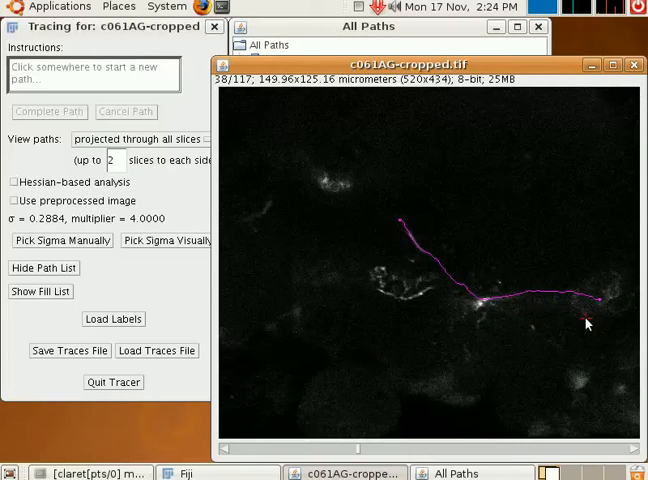
scroll(down, 3)
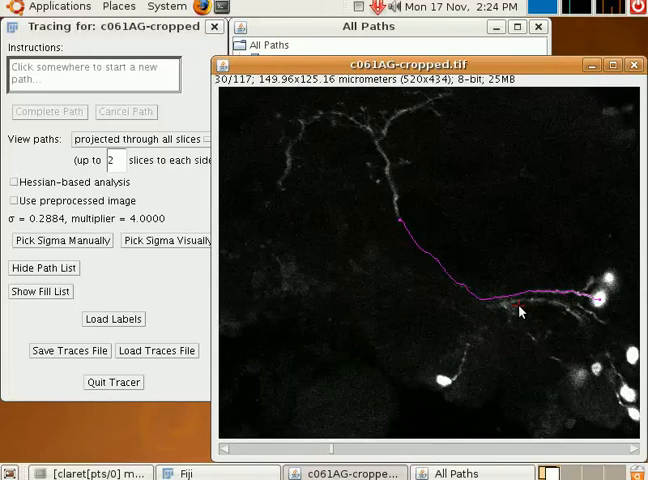
scroll(down, 3)
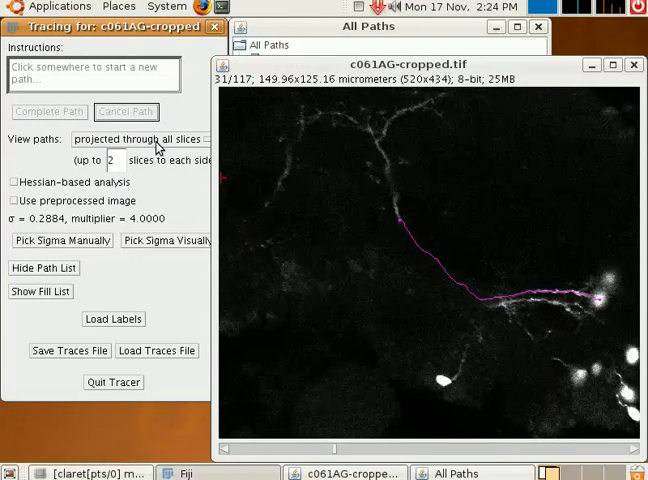
Step: Set View paths to 'parts in nearby slices'
click(140, 138)
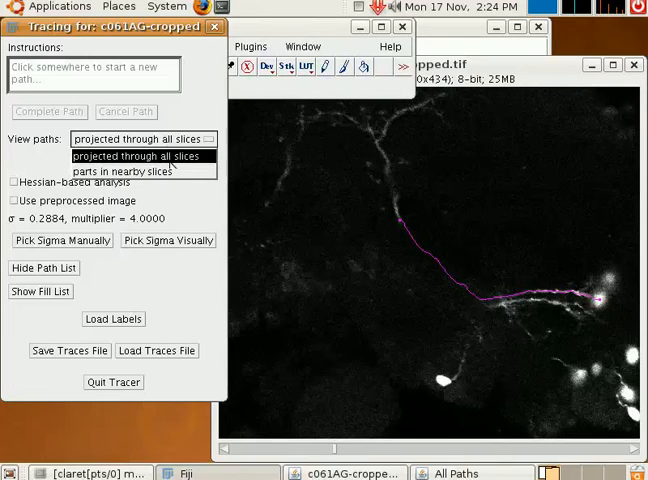
click(145, 169)
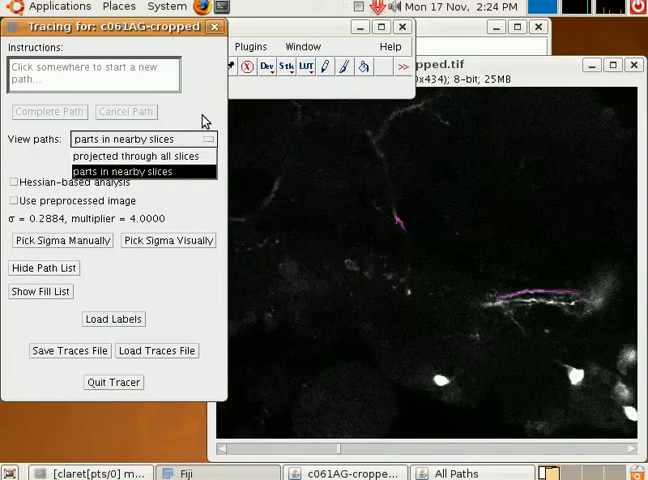
click(148, 171)
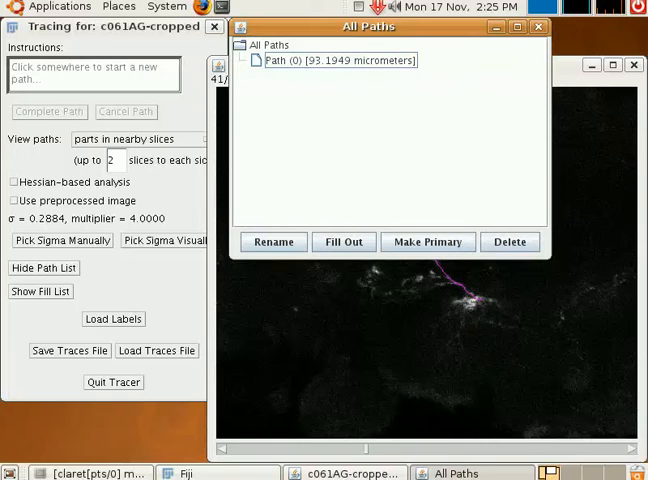
Step: Select Path (0) and pick start and end points for a branch near the centre
click(336, 61)
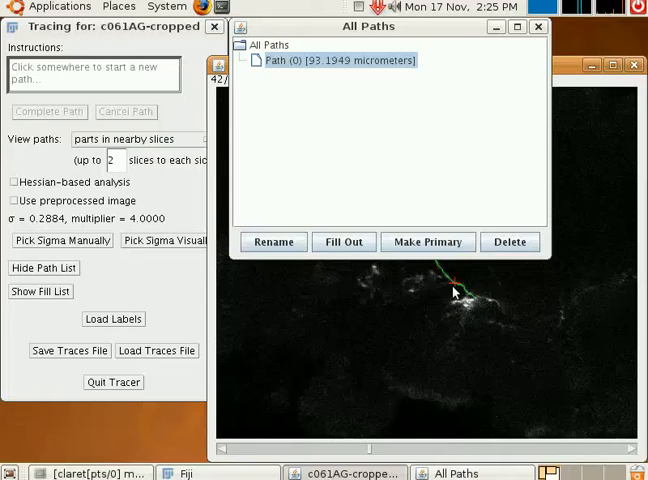
click(451, 285)
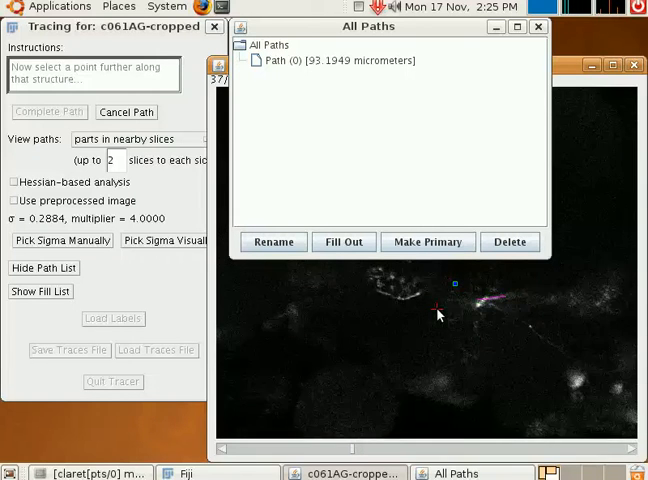
mouse_move(400, 307)
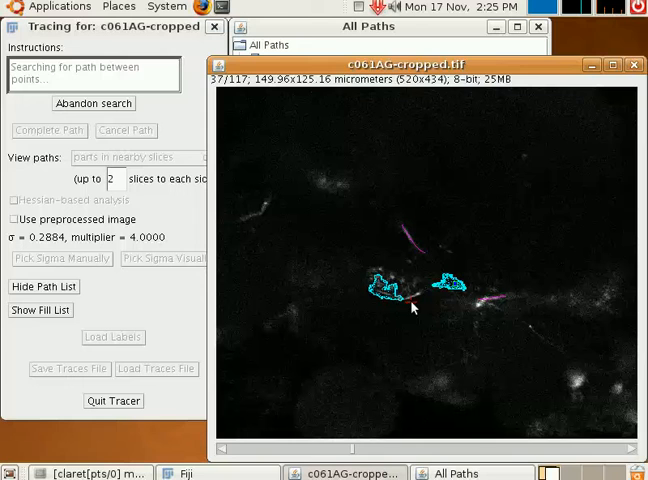
mouse_move(495, 328)
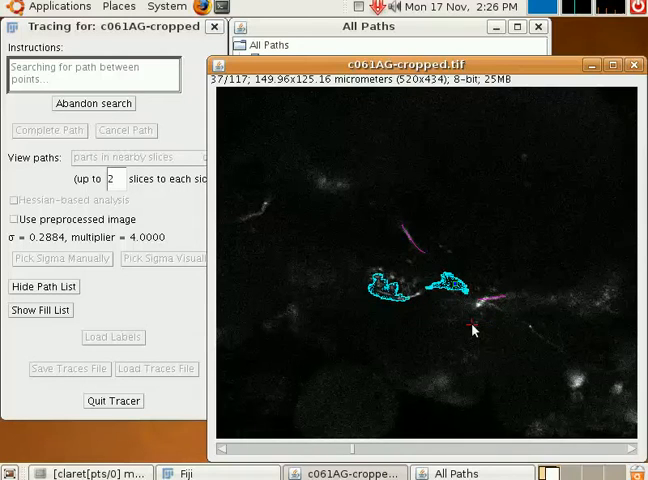
click(410, 262)
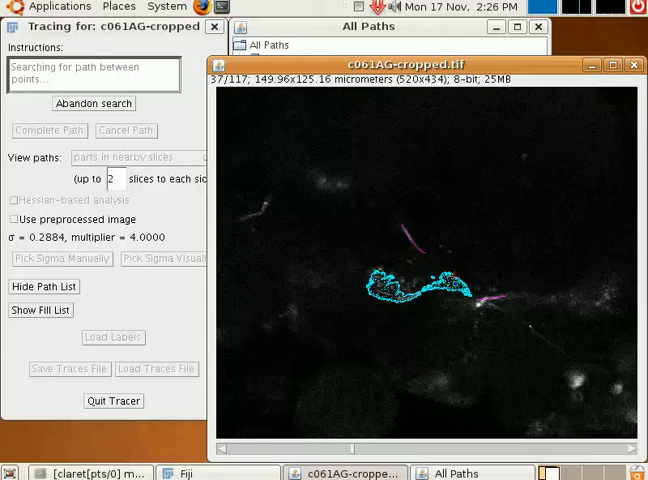
mouse_move(535, 265)
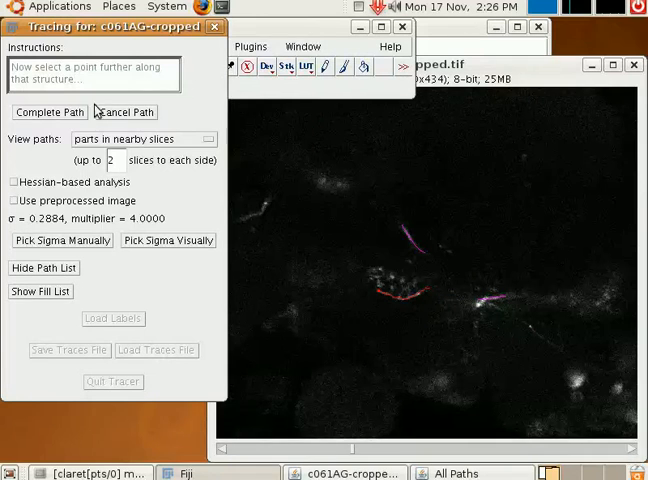
Step: Project paths through all slices, complete the 31.90 µm Path (1), then select Path (0)
click(137, 139)
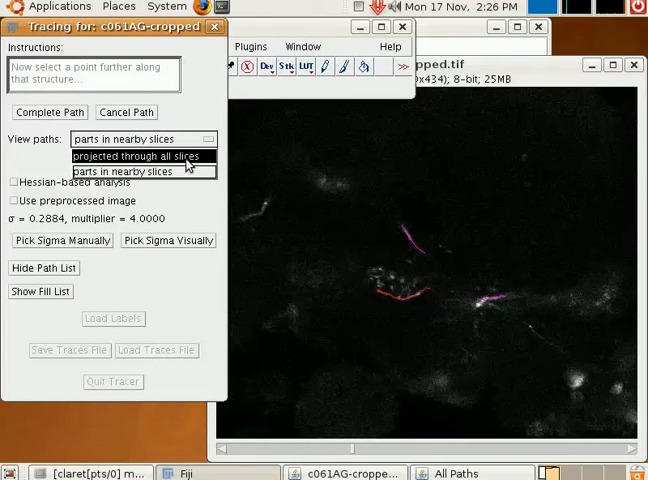
click(146, 156)
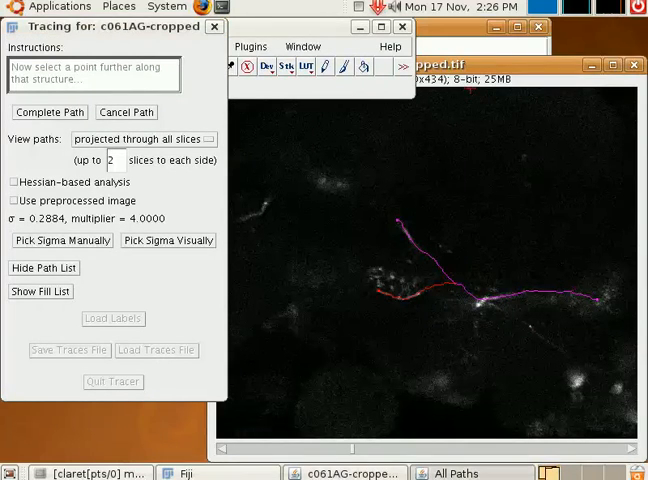
click(49, 111)
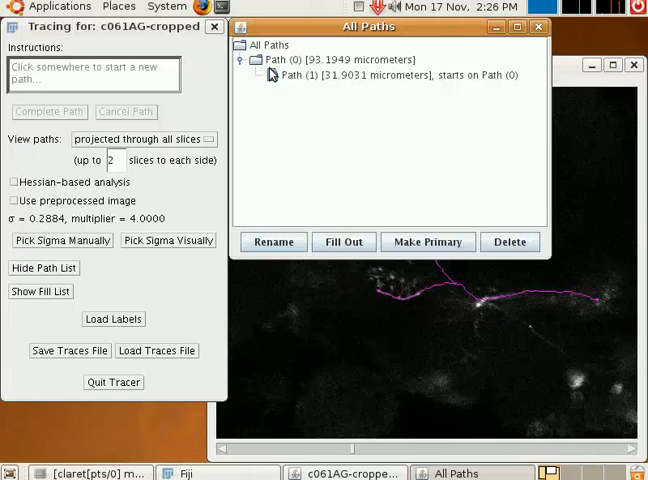
click(390, 75)
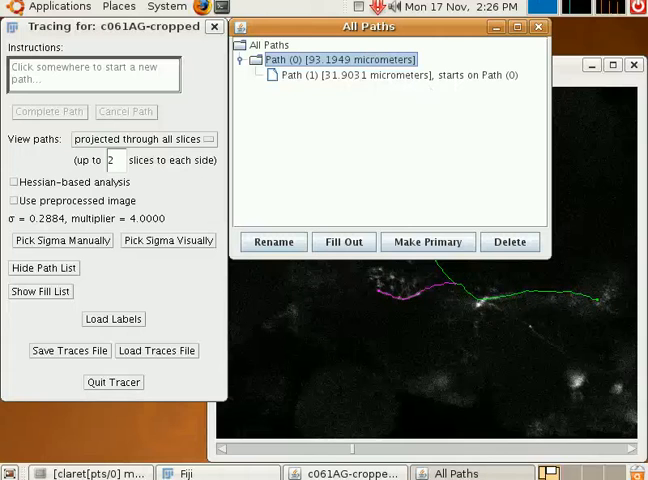
mouse_move(393, 182)
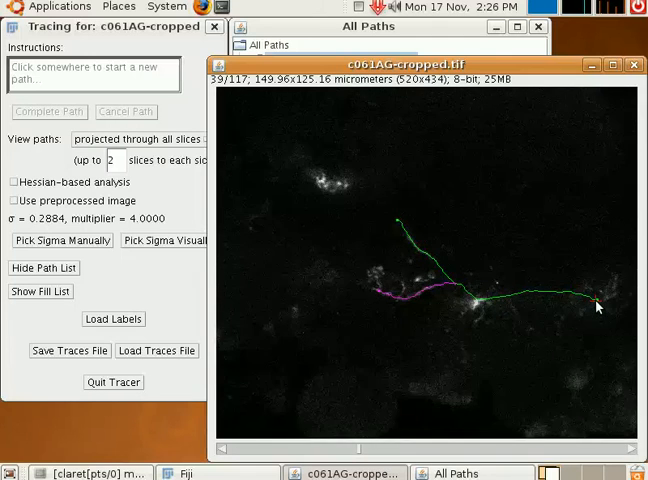
Step: Scroll to slice 28 and trace Path (2) to the right-edge cell body, keeping each segment
scroll(down, 3)
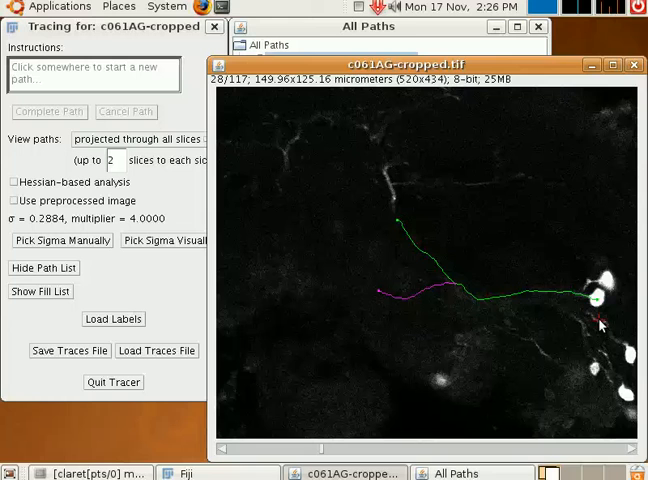
mouse_move(585, 295)
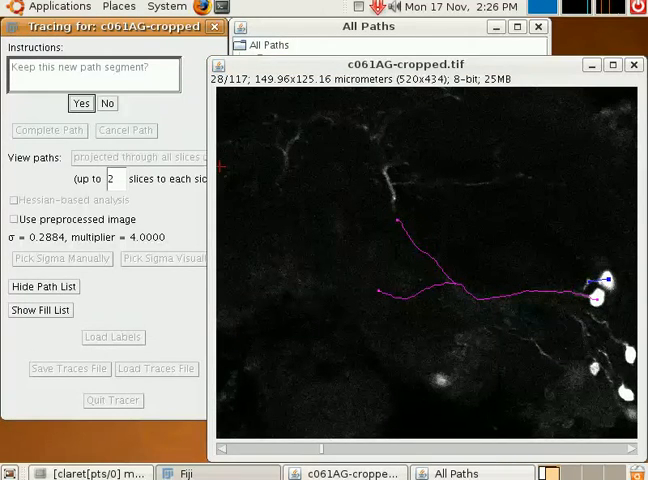
click(81, 103)
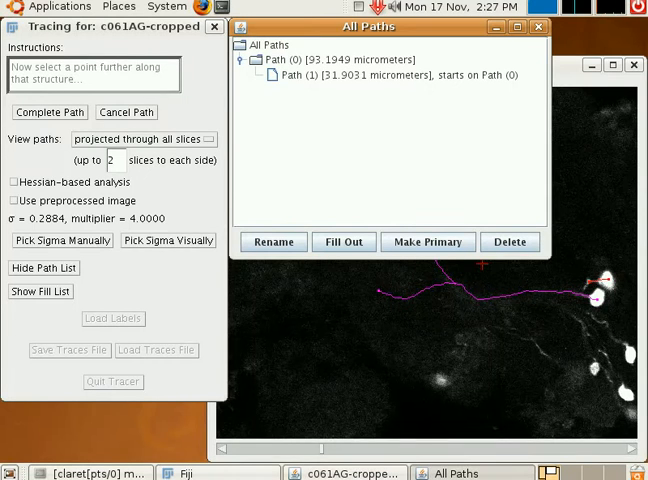
click(340, 59)
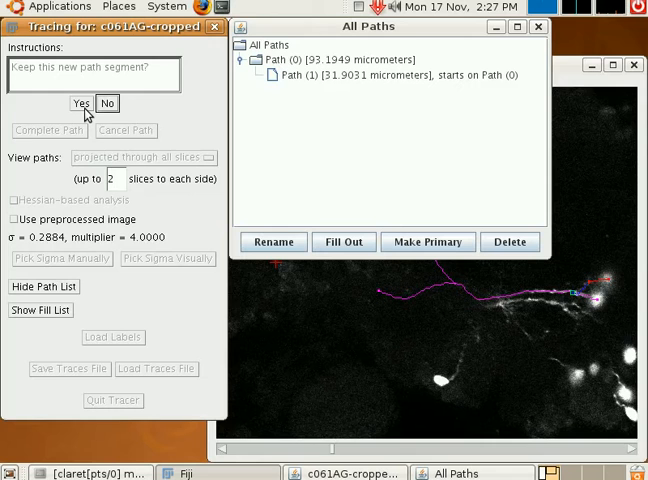
click(77, 103)
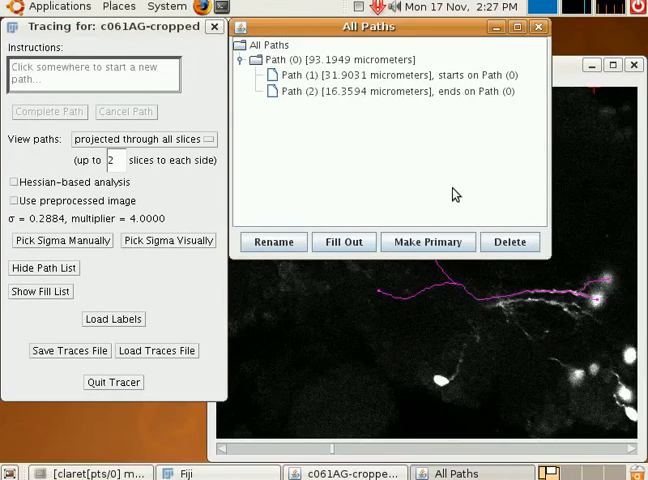
mouse_move(378, 176)
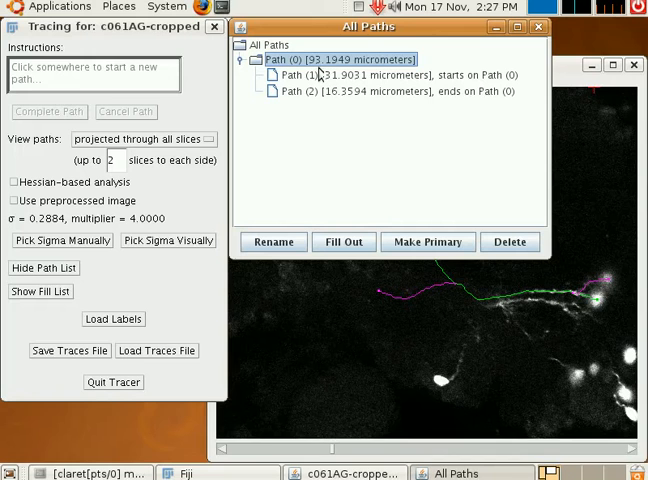
mouse_move(294, 127)
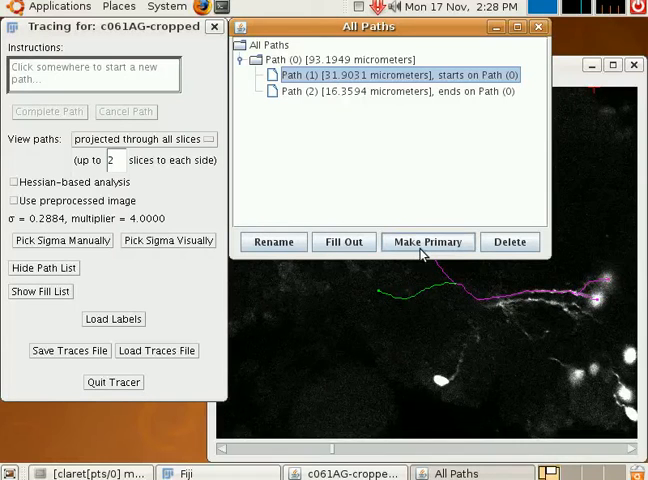
Step: Make Path (1) the primary path, then select Path (0) to view it on the image
click(427, 241)
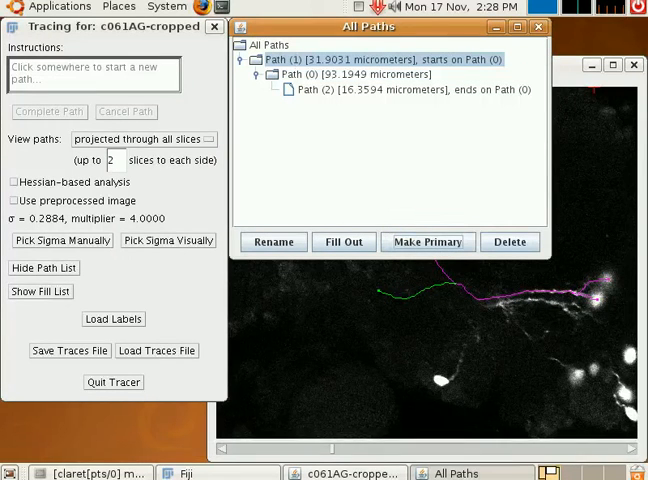
mouse_move(477, 97)
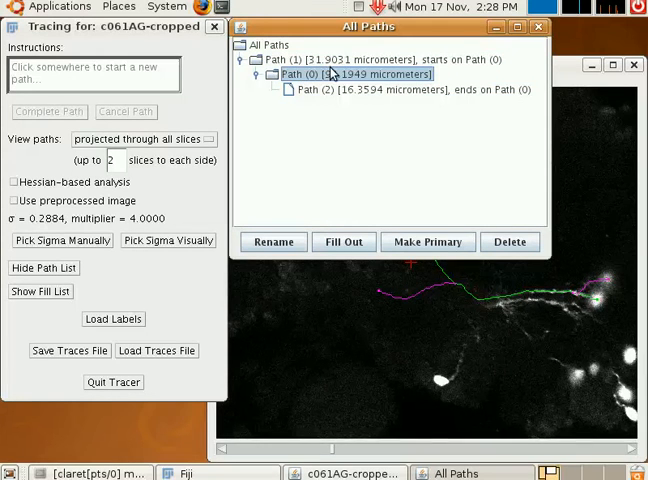
click(428, 242)
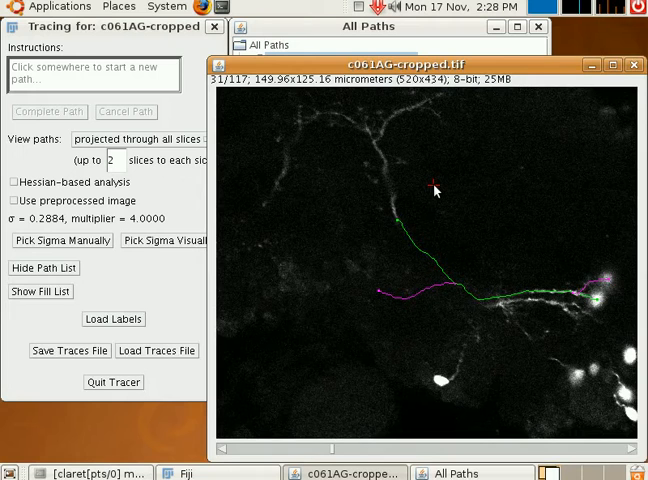
mouse_move(433, 190)
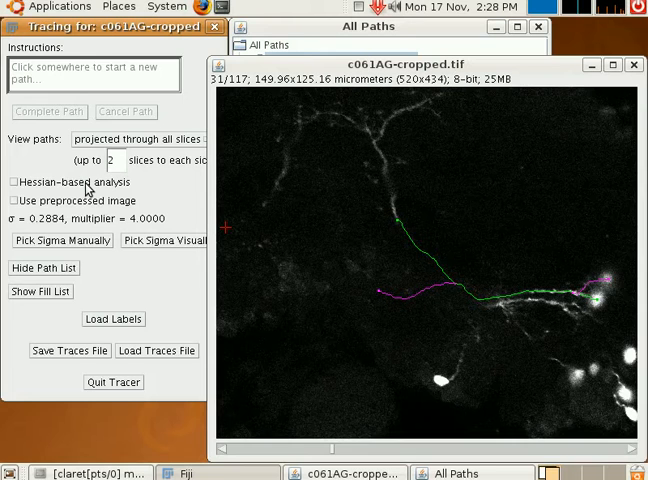
mouse_move(82, 238)
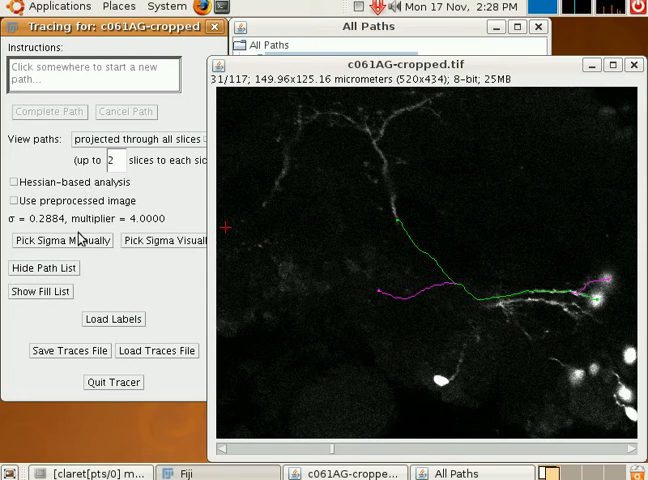
mouse_move(80, 237)
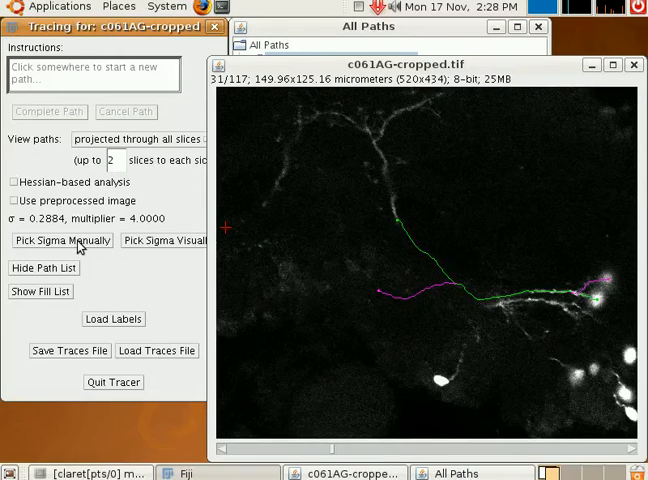
Step: Use Pick Sigma Manually to show the structure radius values (sigma 0.2884, multiplier 4.0000)
click(62, 240)
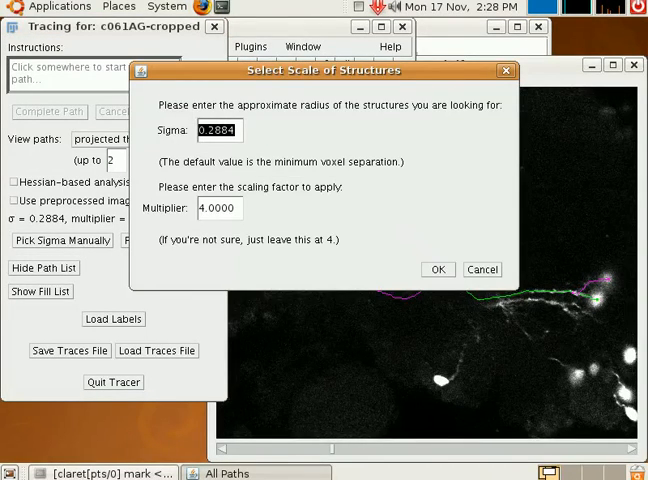
Step: Cancel the Select Scale of Structures dialog without changing sigma or multiplier
click(438, 269)
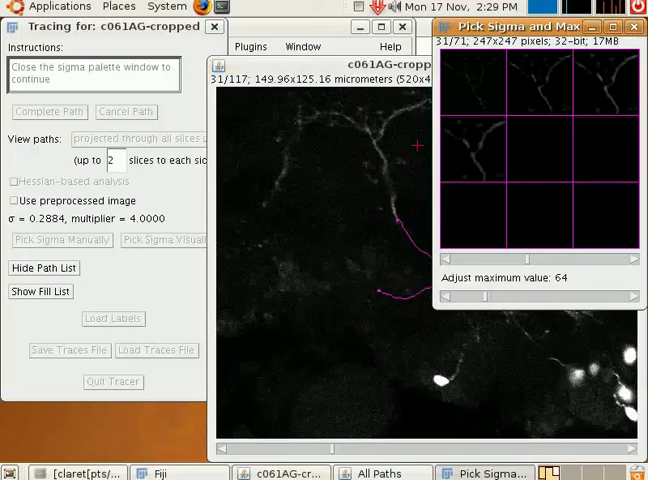
mouse_move(533, 135)
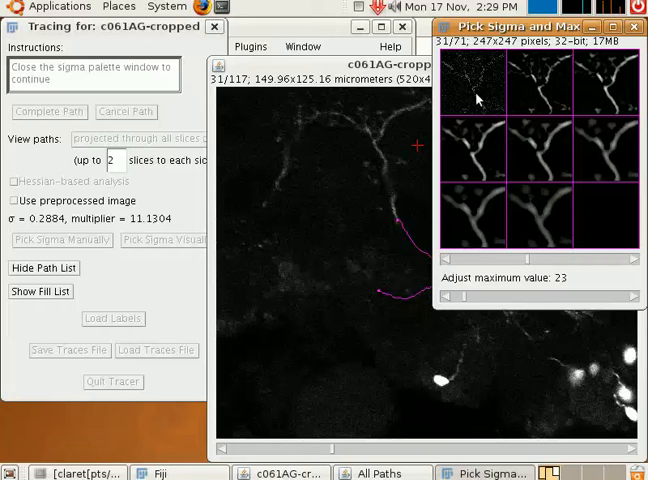
mouse_move(490, 104)
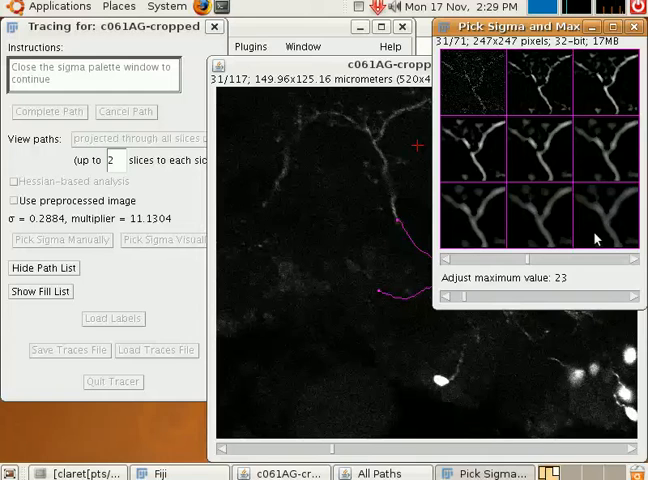
mouse_move(628, 78)
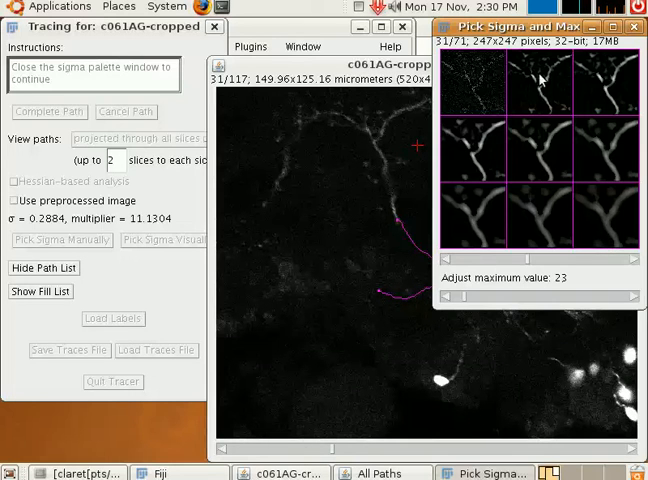
Step: Pick the second sigma preview (sigma 0.4326) and adjust the previews' maximum value slider
click(605, 82)
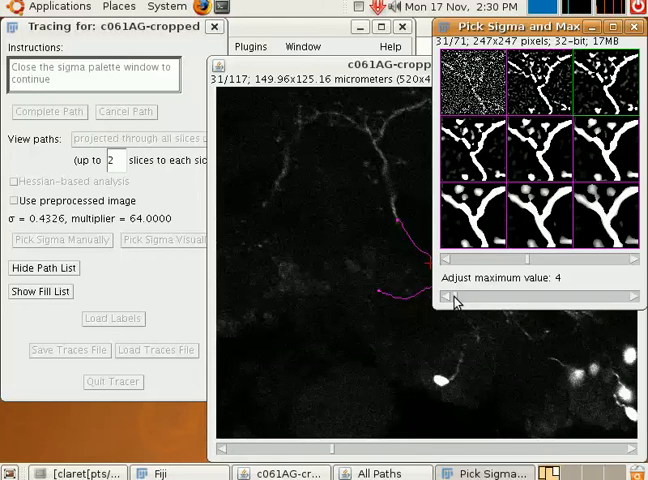
drag(456, 295, 462, 295)
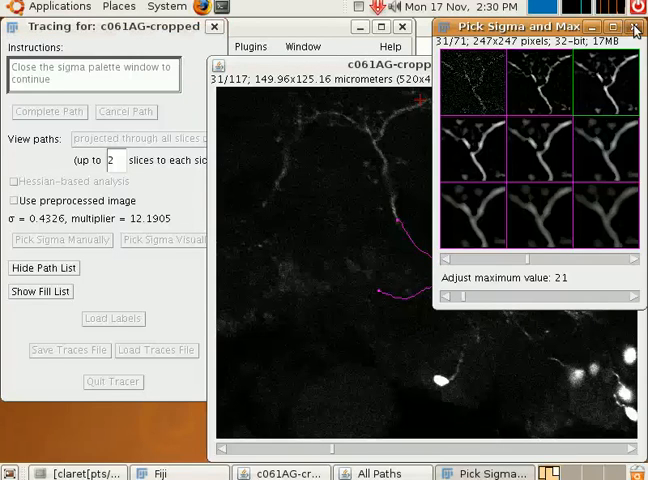
Step: Close the sigma palette and enable Hessian-based analysis at sigma 0.4326, multiplier 12.1905
click(632, 26)
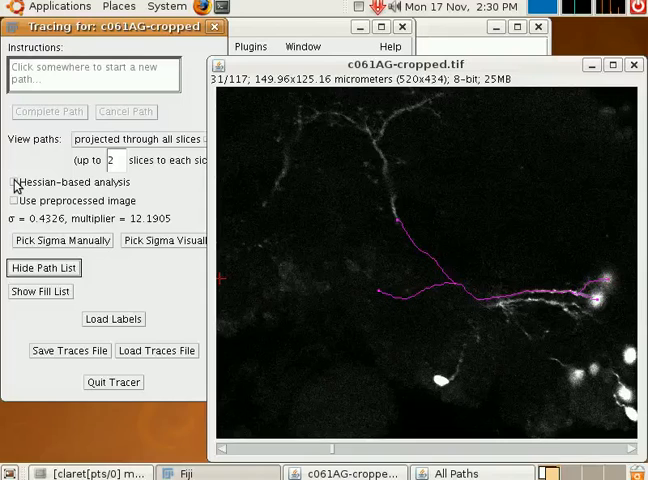
click(17, 182)
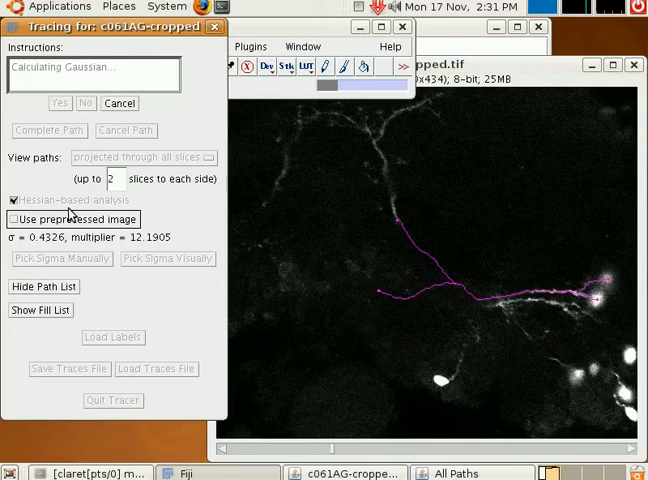
mouse_move(60, 212)
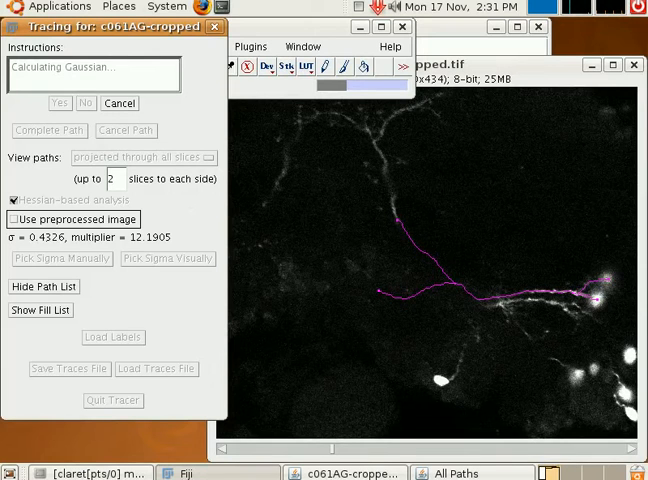
mouse_move(173, 228)
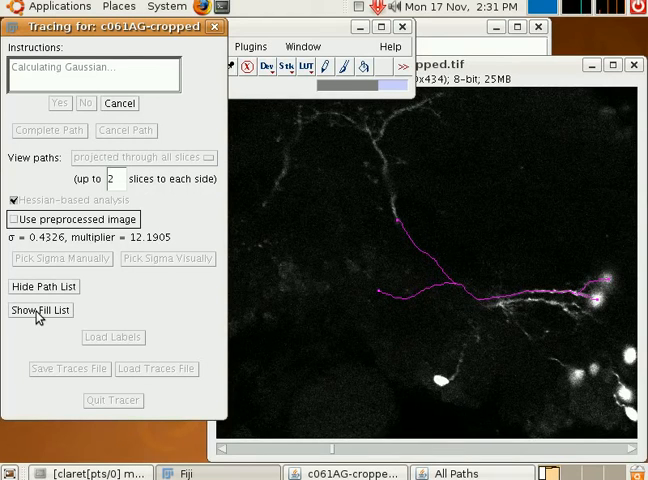
Step: Show the fill list, keep the upper-left neurite segment, and complete the path
click(41, 310)
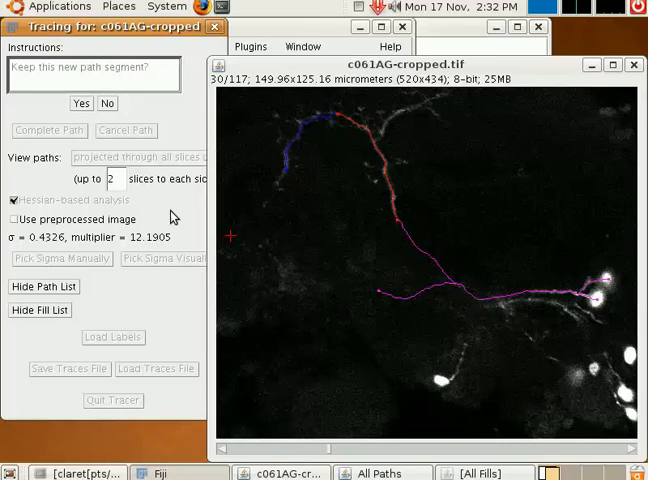
click(82, 103)
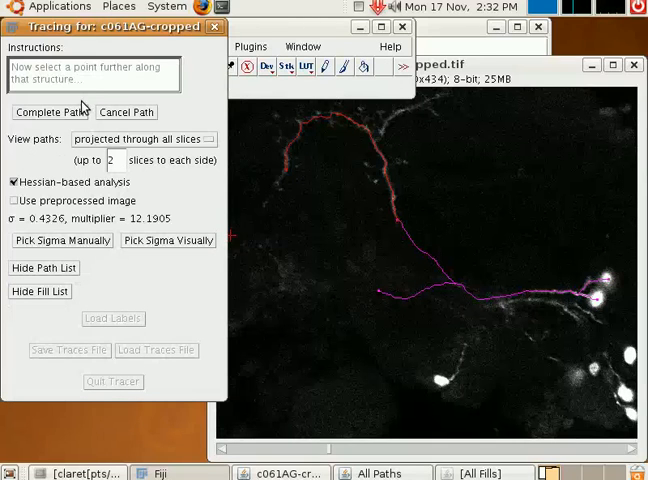
click(50, 111)
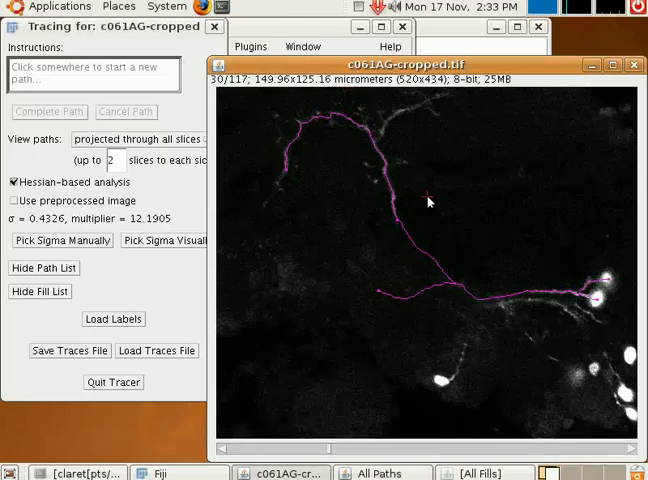
Step: Trace a new path from the main trace along the upper branch, checking nearby and all slices
click(374, 472)
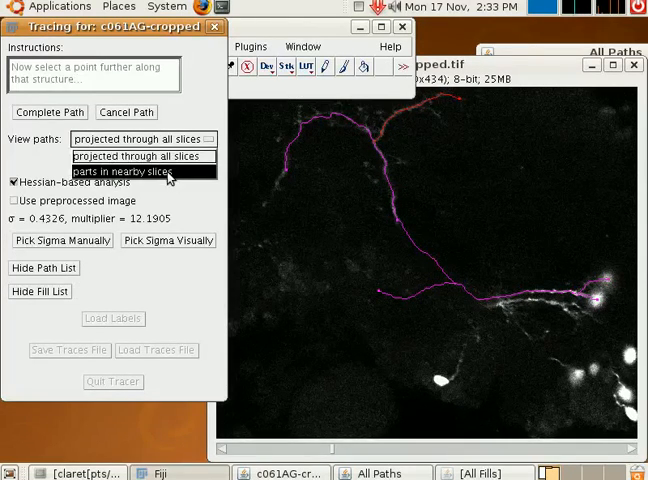
click(140, 172)
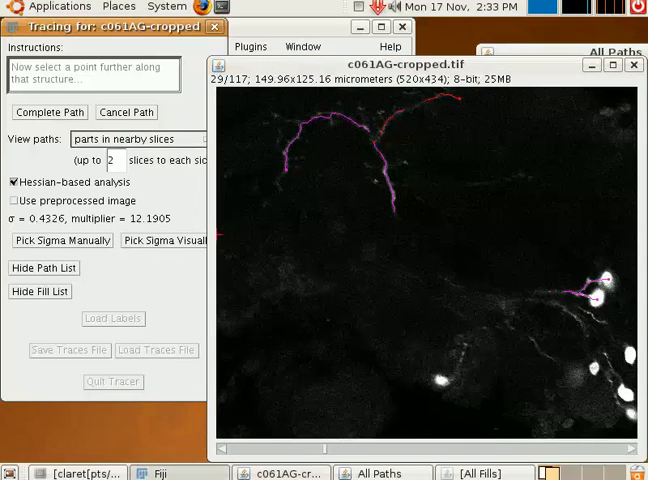
click(140, 139)
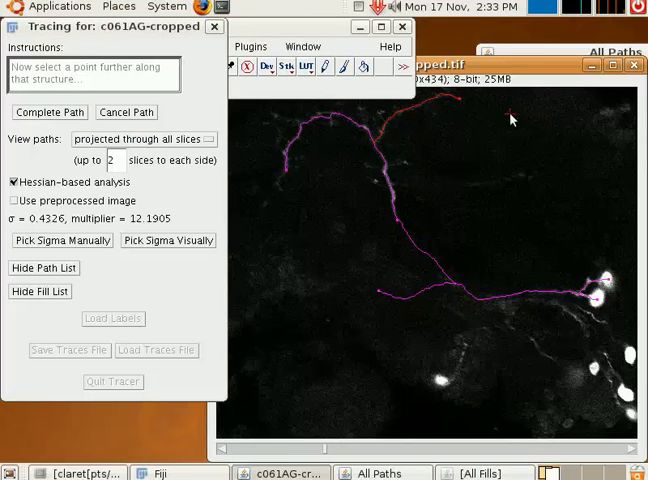
click(49, 111)
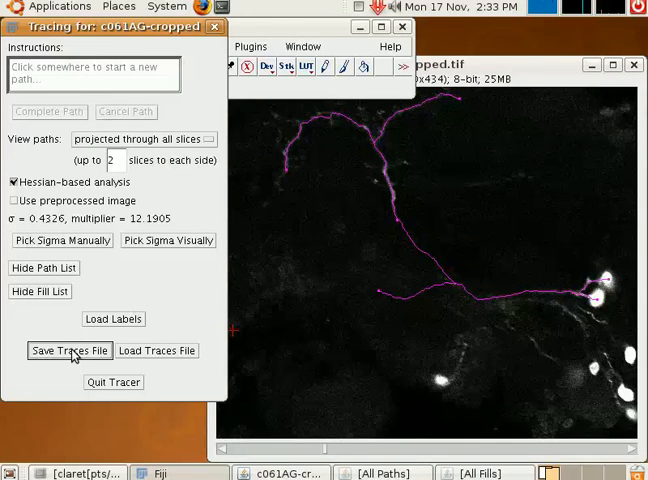
Step: Save the traces under the existing name c061AG-cropped.traces
click(69, 350)
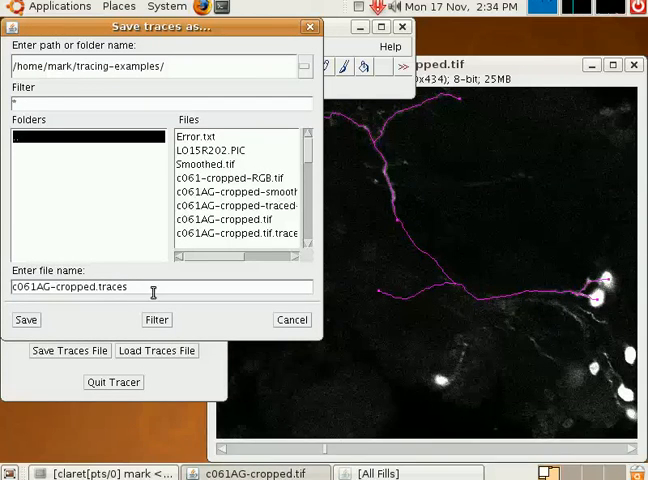
click(25, 319)
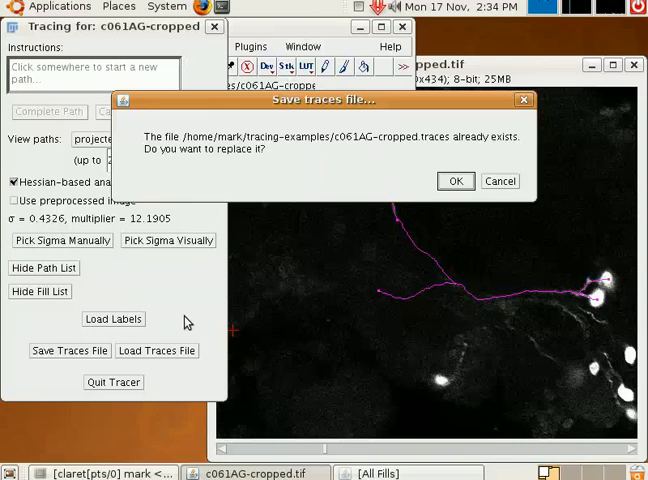
mouse_move(278, 160)
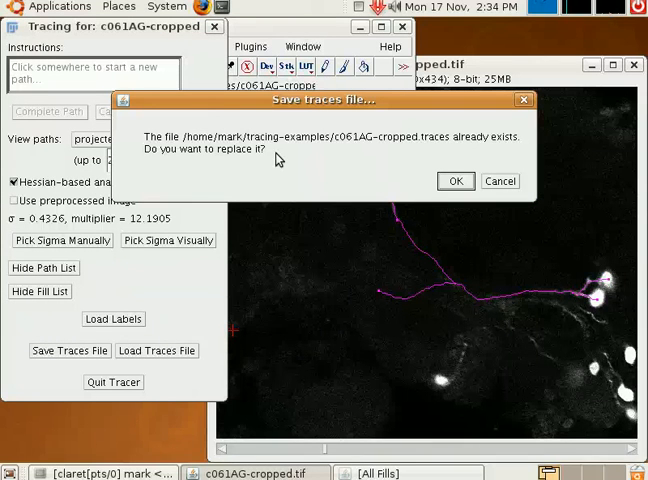
mouse_move(465, 147)
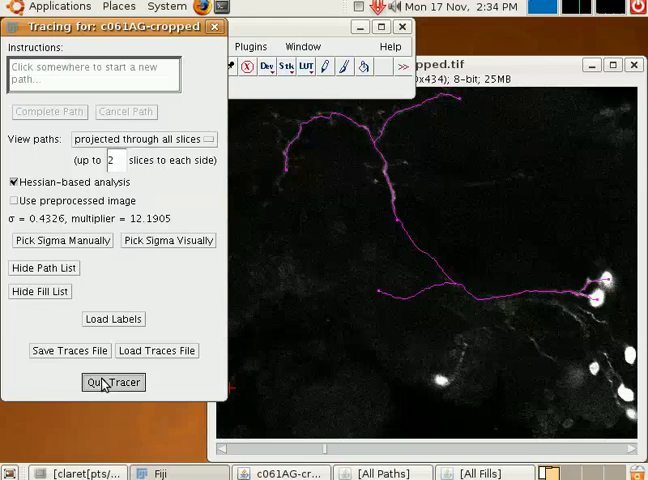
Step: Quit the neurite tracer and Fiji, then relaunch Fiji from Applications
click(112, 382)
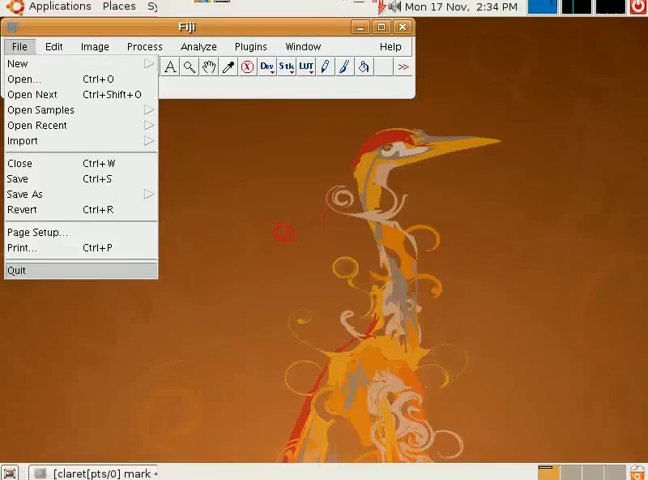
click(16, 269)
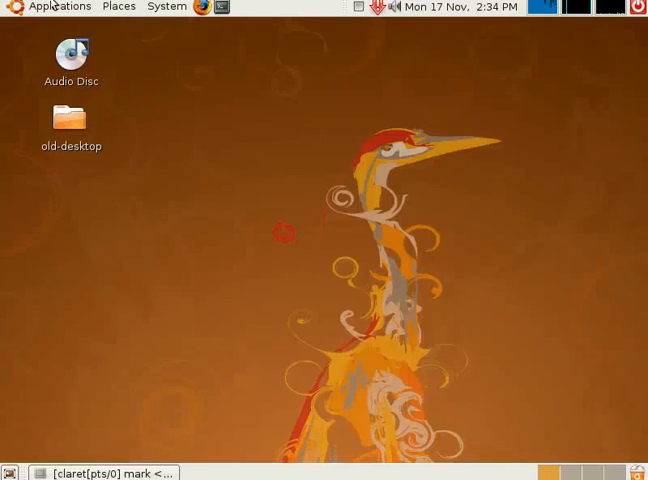
click(58, 6)
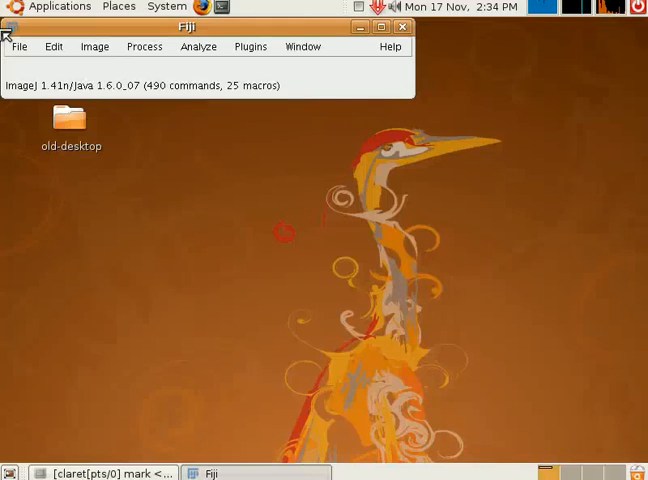
Step: Reopen recent c061AG-cropped.tif and launch Simple Neurite Tracer via a 'tracer' command search
click(18, 46)
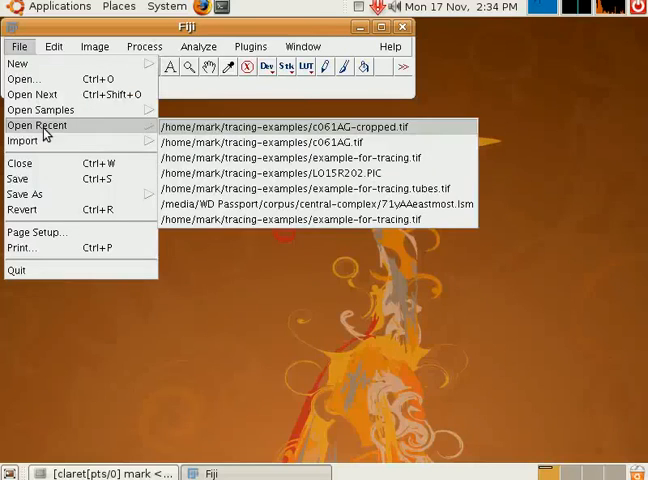
click(300, 141)
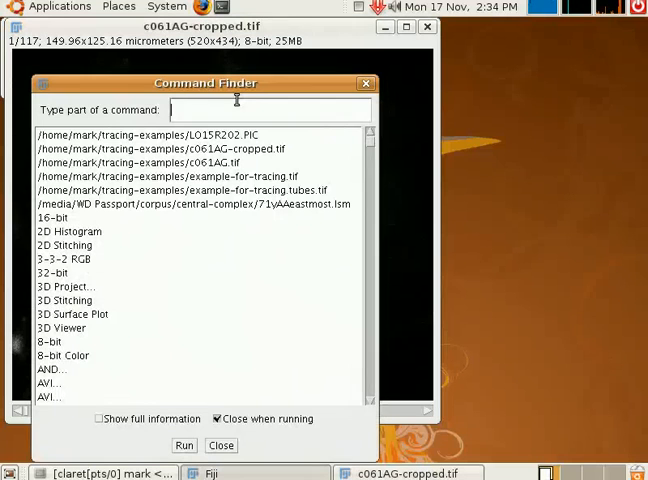
text(tracer)
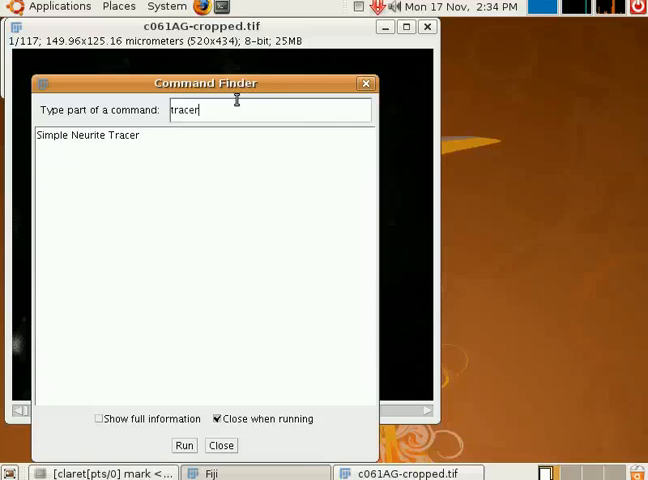
click(184, 445)
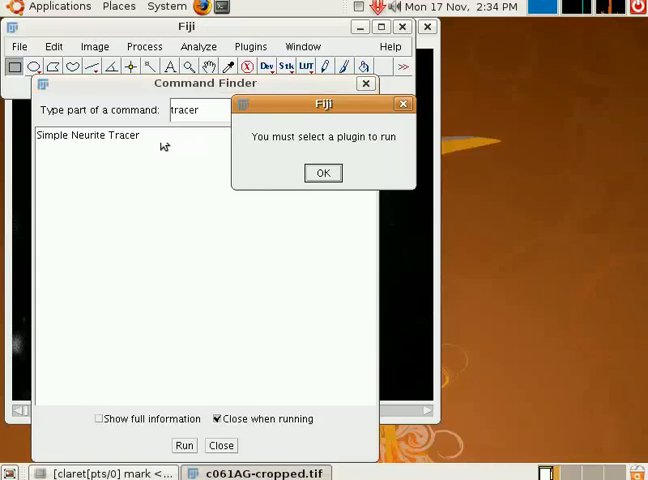
click(322, 172)
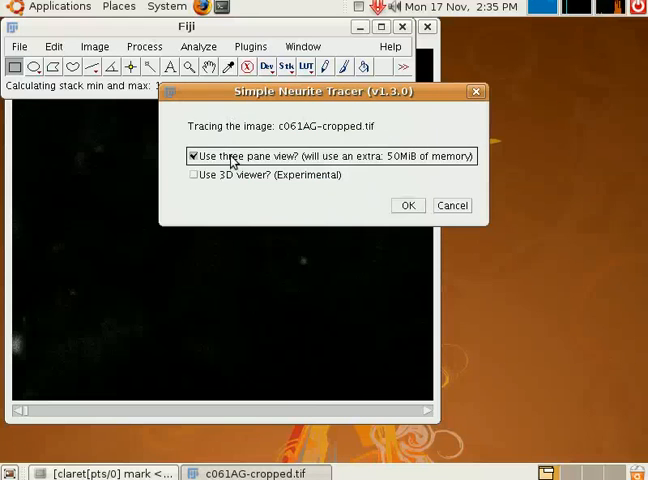
click(407, 205)
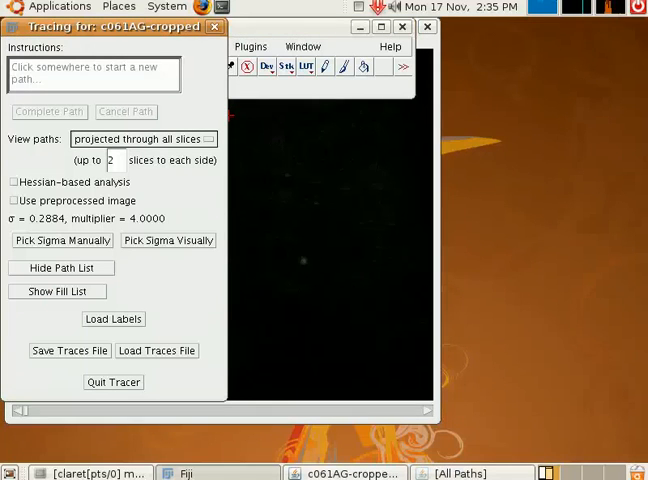
Step: Load the saved c061AG-cropped.traces file so the magenta paths reappear on the image
click(157, 350)
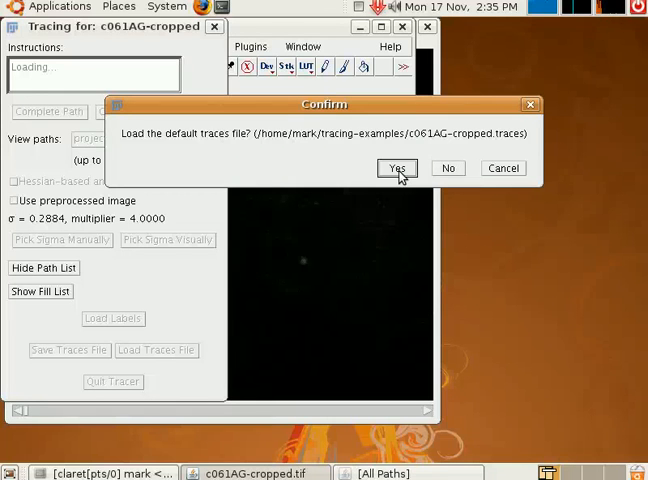
click(396, 168)
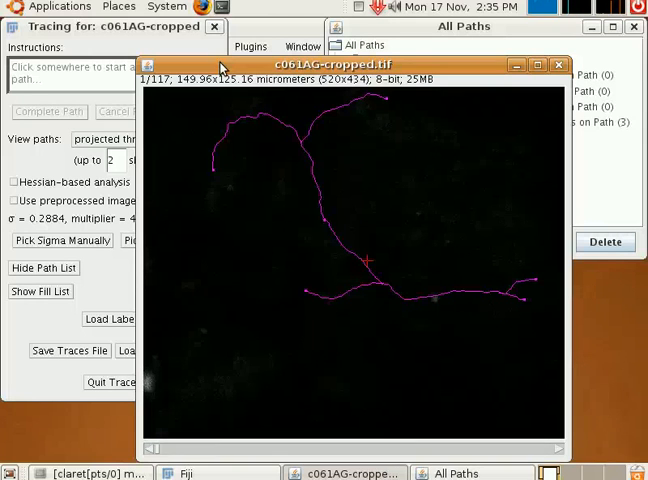
mouse_move(328, 75)
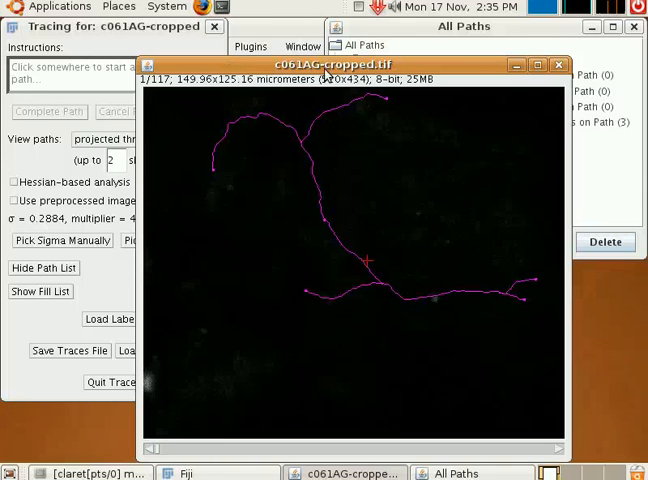